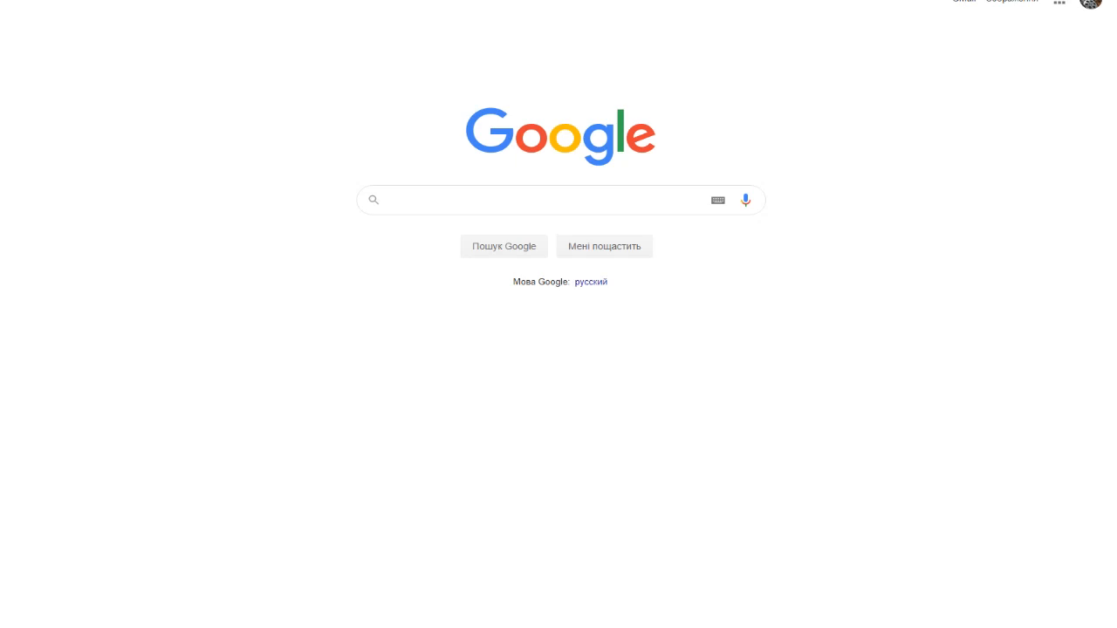
- Search Google for 'playlistpush' to find the PlaylistPush website
type("p")
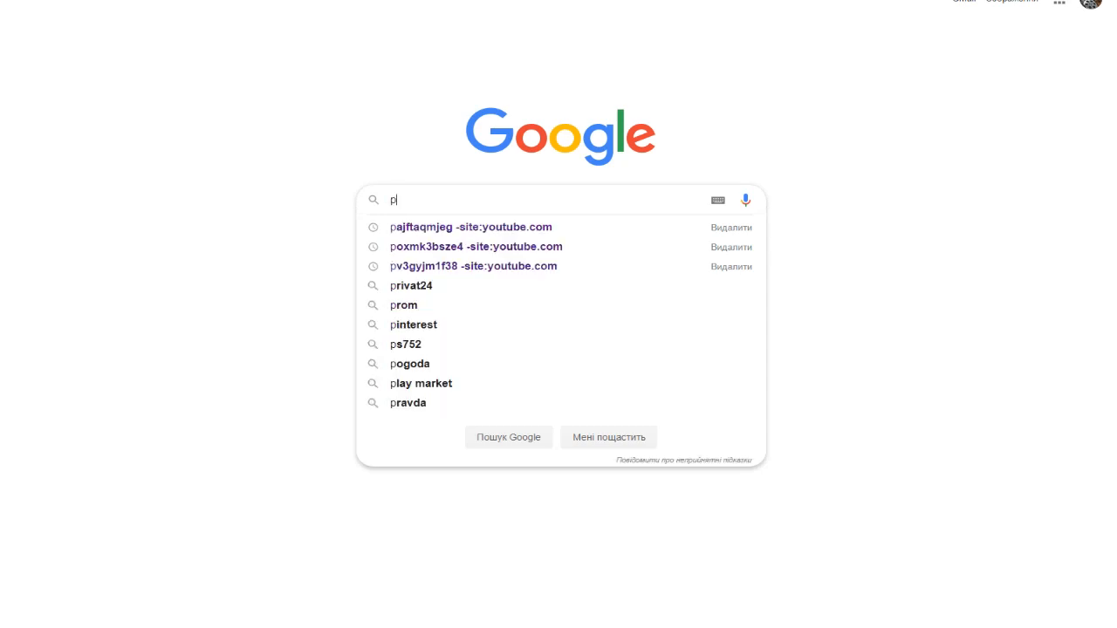
type("layli")
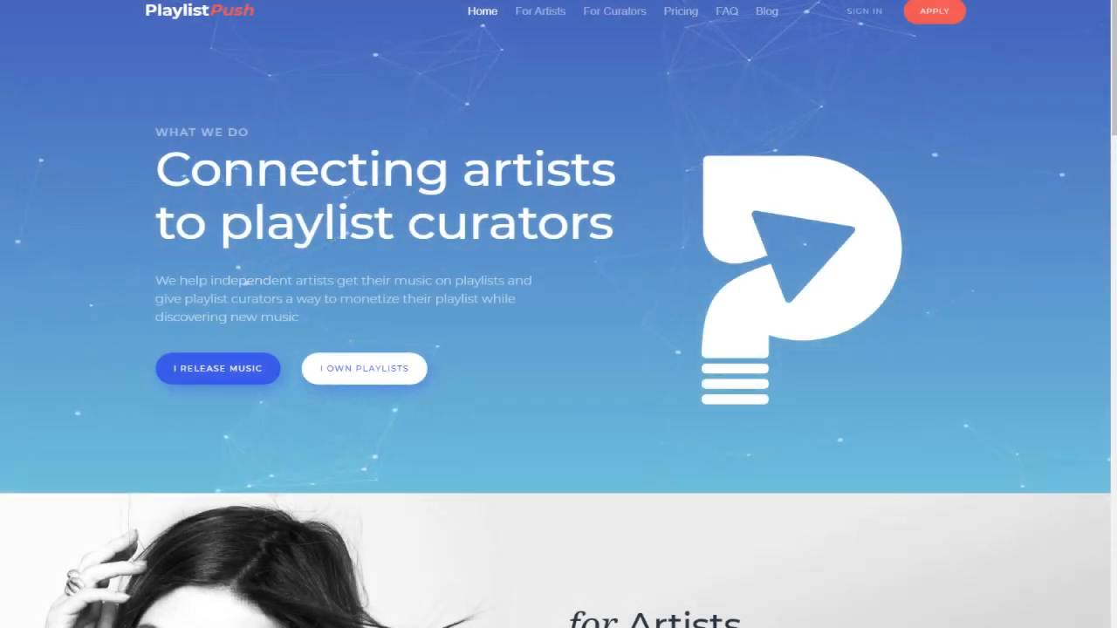
- Scroll the homepage past the for Artists section to the for Curators and Our network sections
scroll("down", 3)
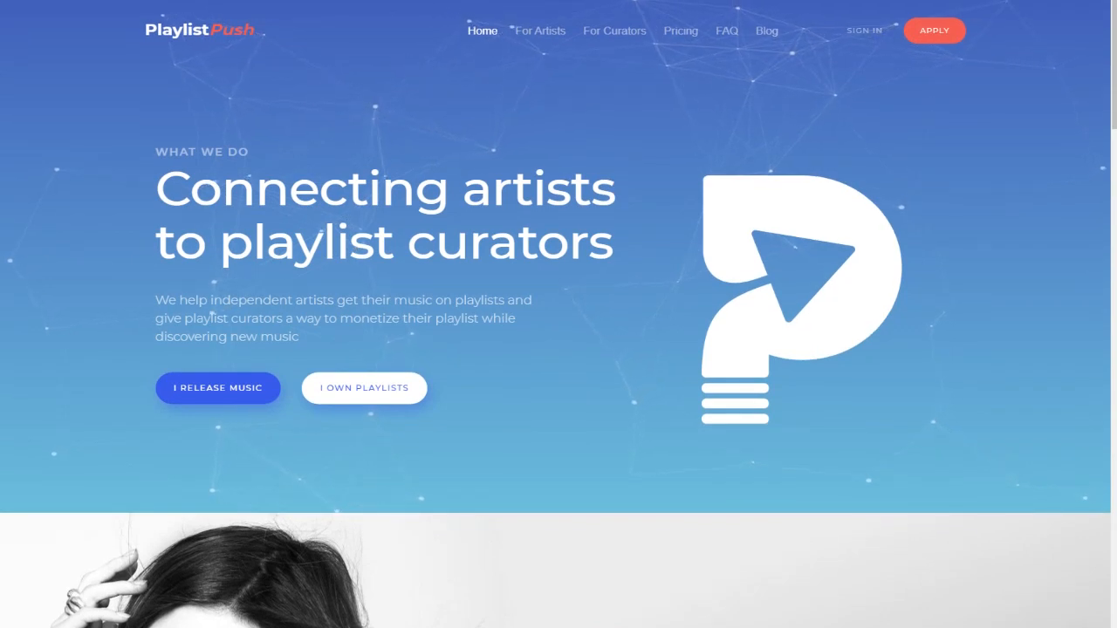
scroll("down", 3)
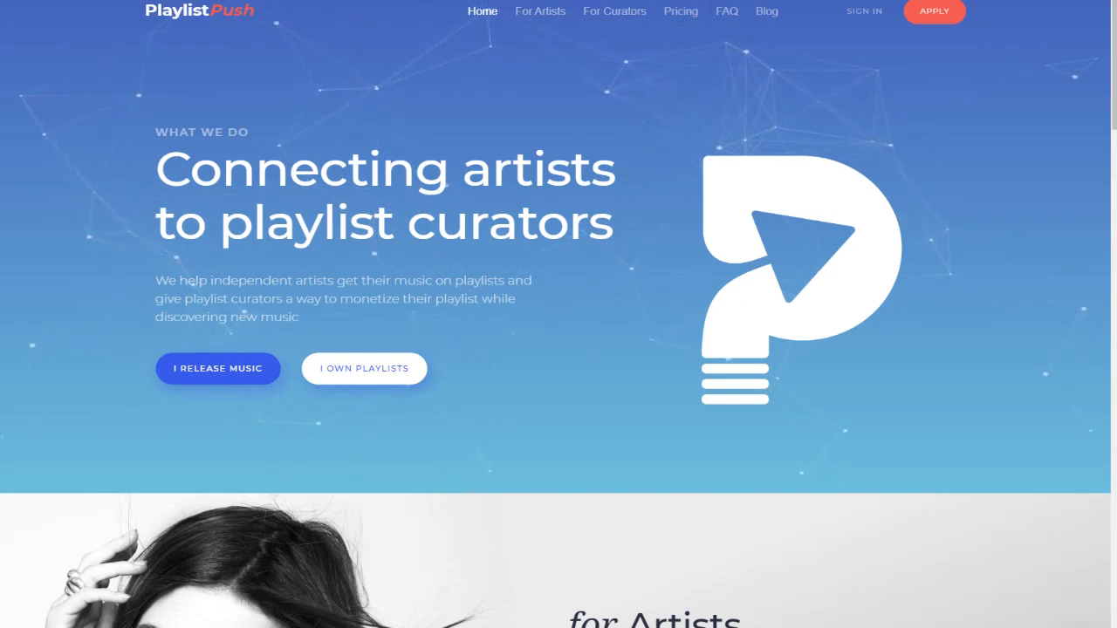
scroll("down", 3)
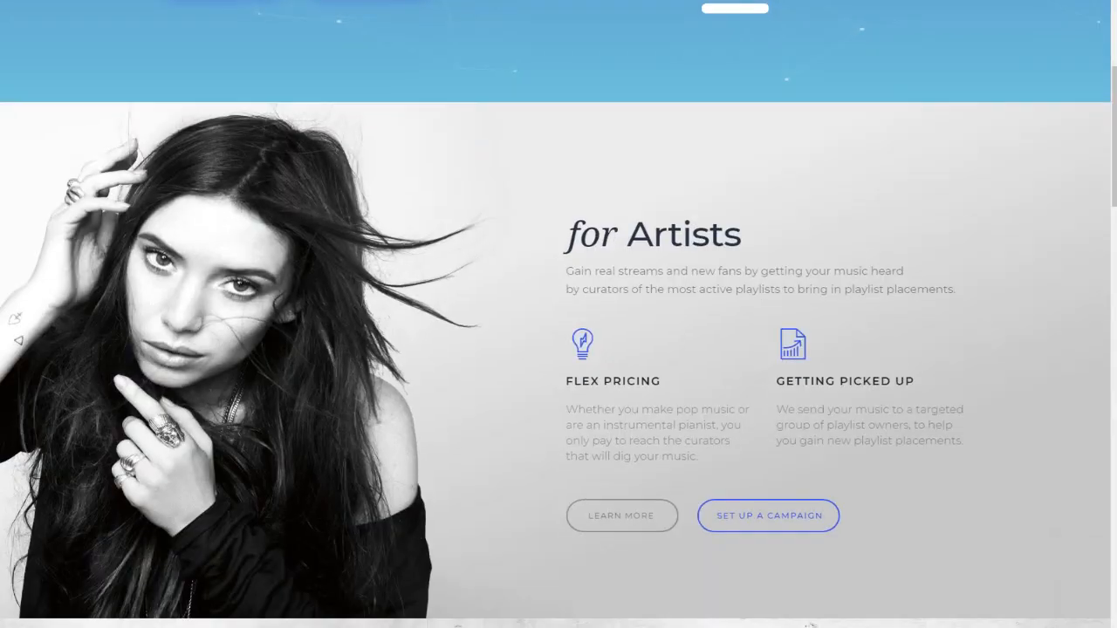
scroll("down", 3)
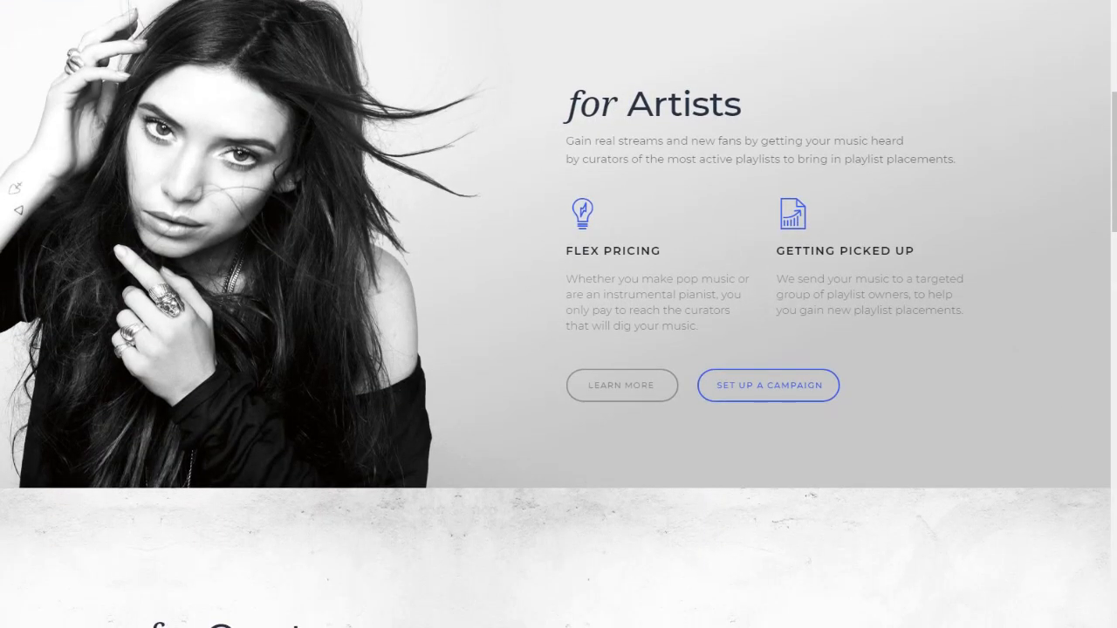
scroll("down", 3)
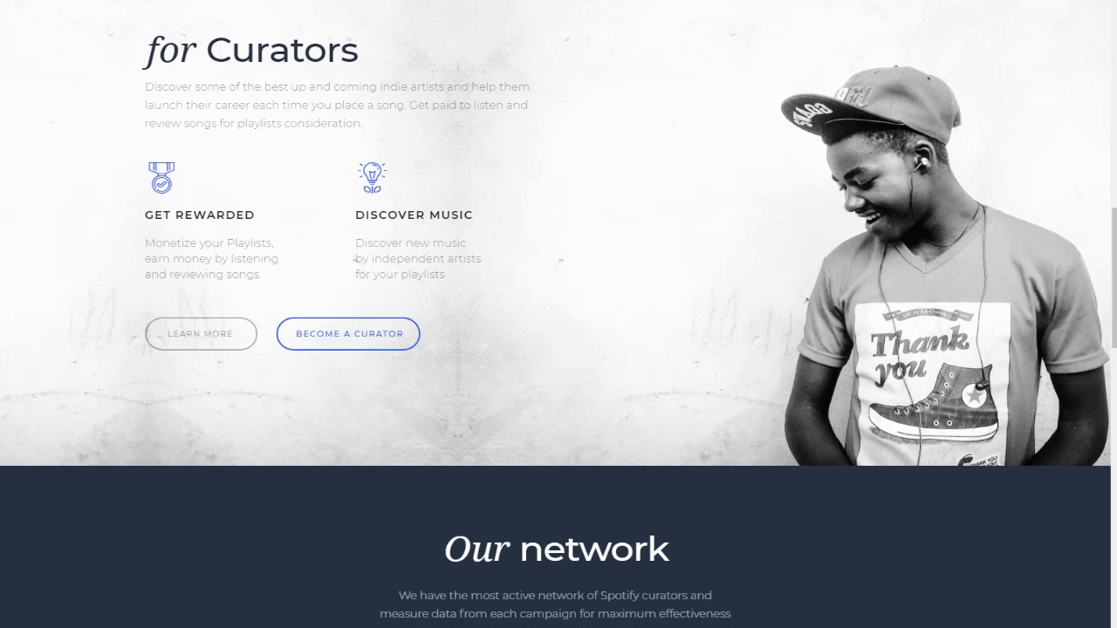
- Highlight the for Curators heading and Discover Music benefit, then move down to Our network
left_click_drag(143, 87, 335, 88)
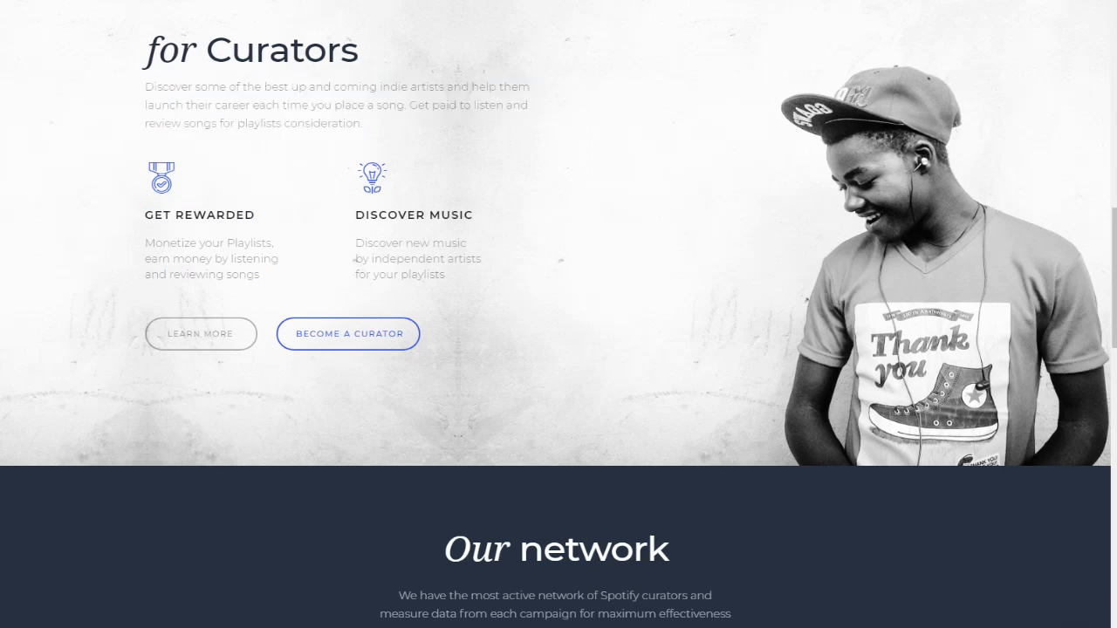
left_click_drag(359, 215, 467, 245)
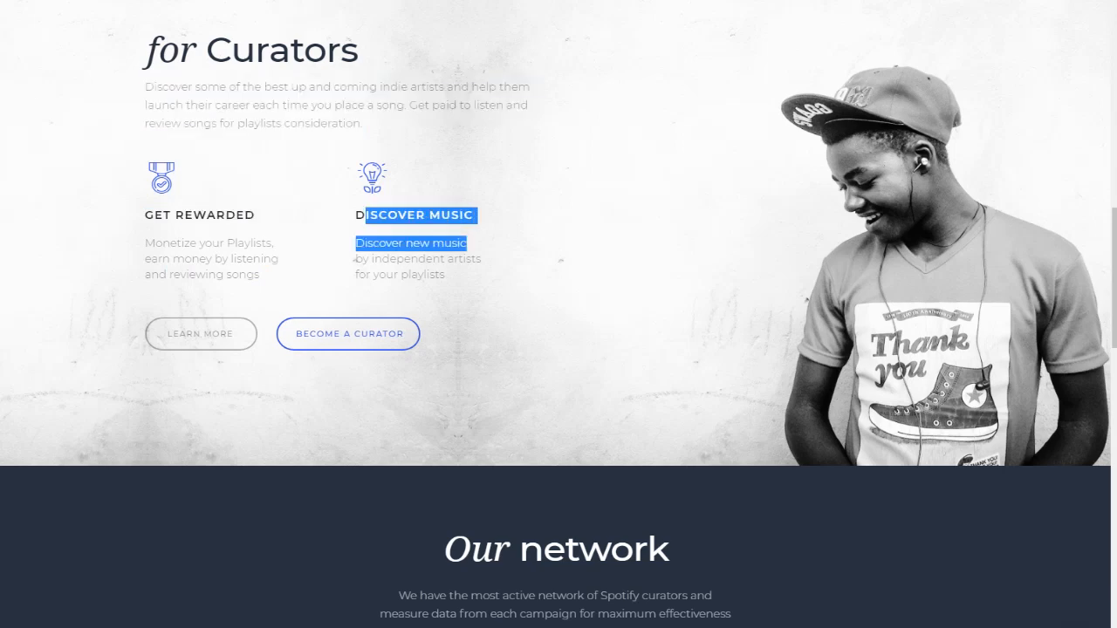
scroll("down", 3)
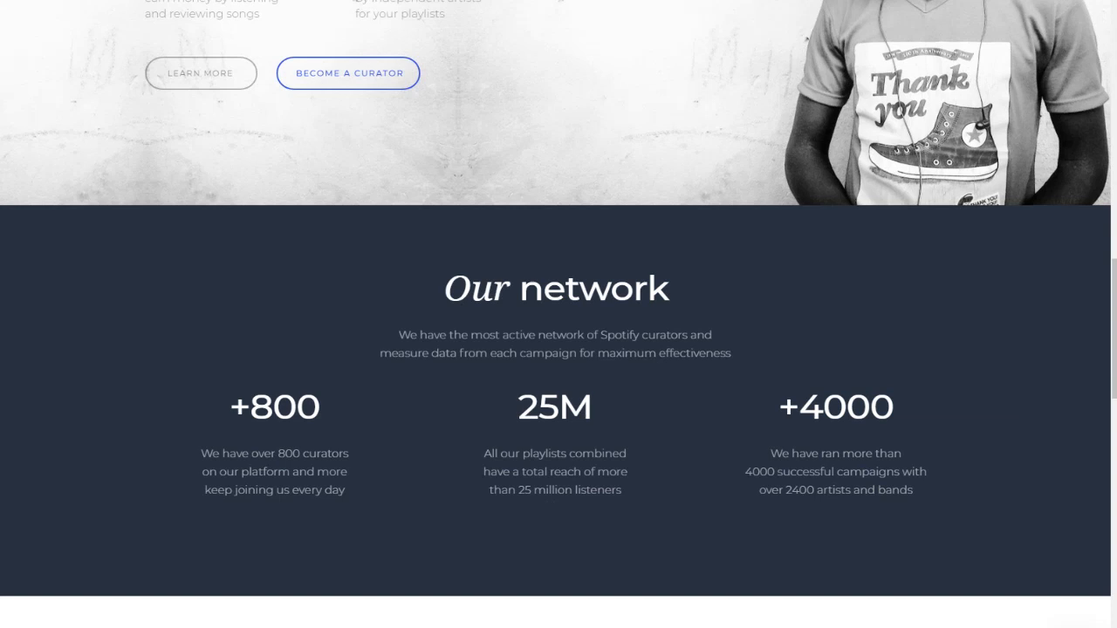
scroll("down", 3)
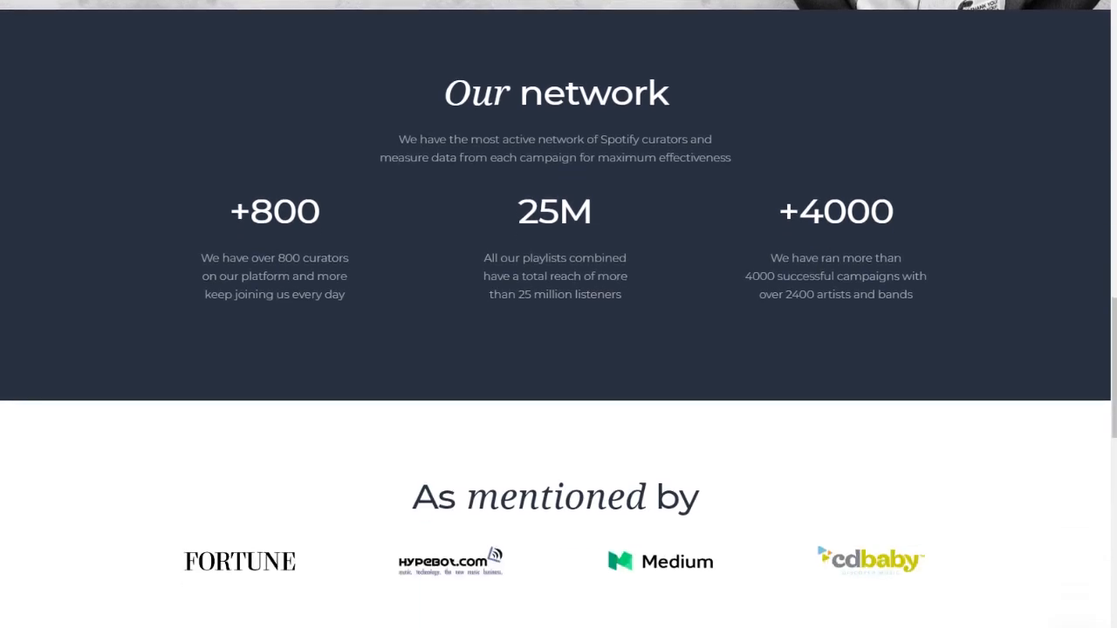
- Highlight the Our network heading and description, then return to the top of the homepage
double_click(555, 211)
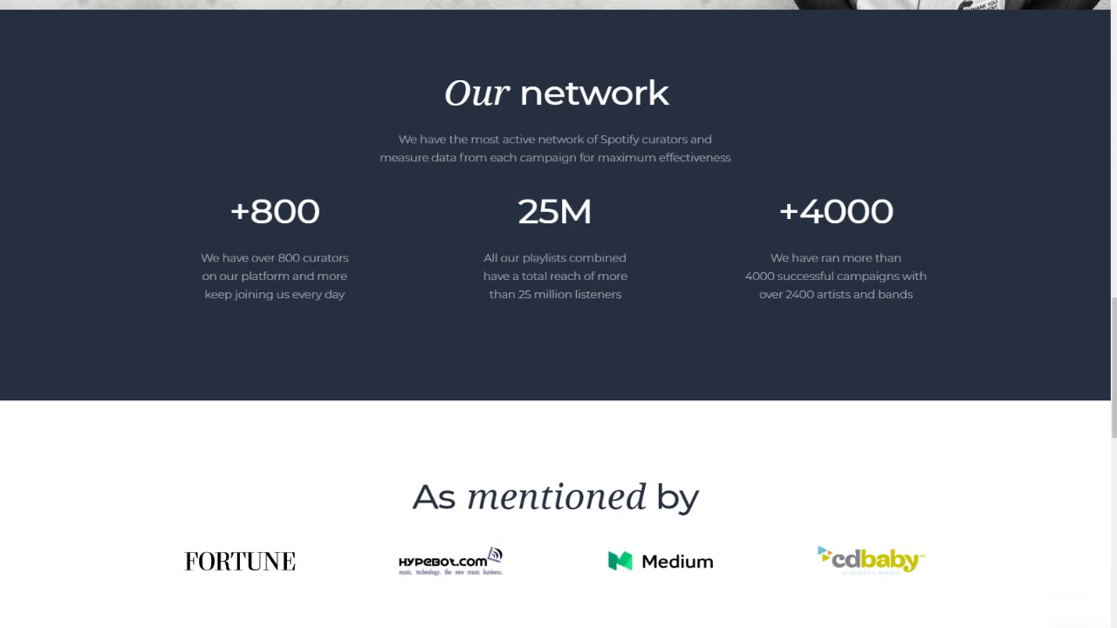
left_click_drag(445, 94, 712, 139)
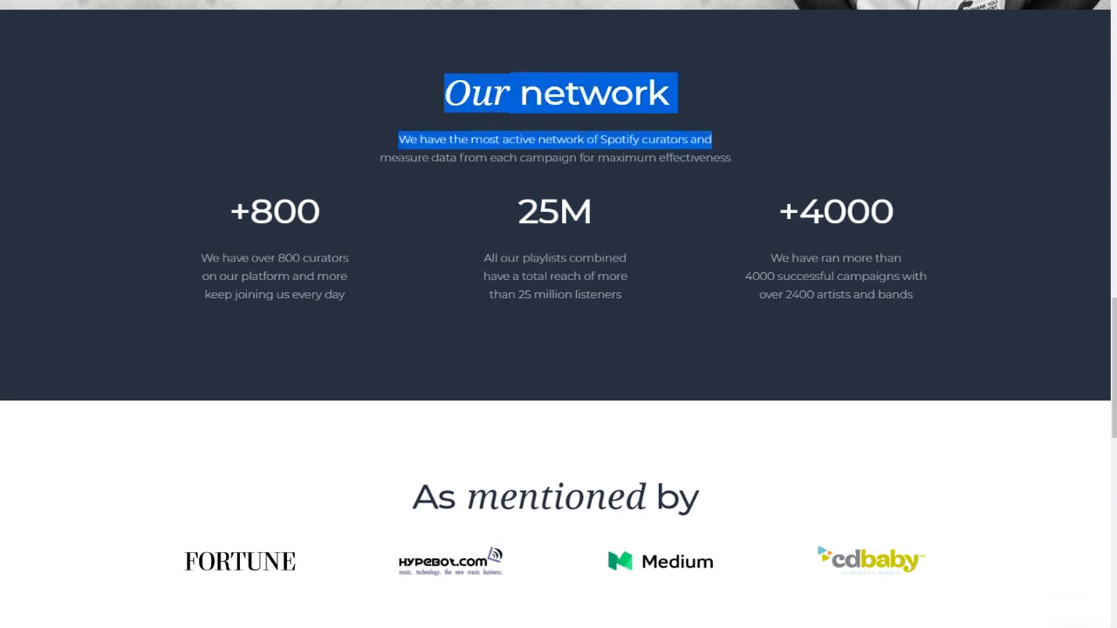
scroll("up", 3)
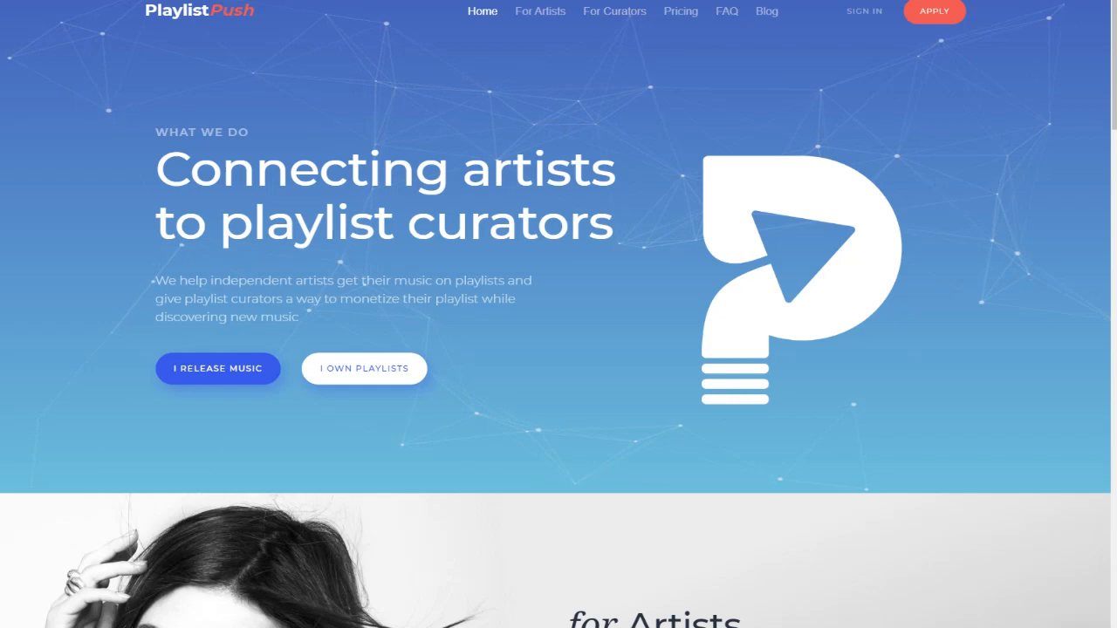
- Highlight the 'Get paid to review songs' payment and curator qualification paragraphs
scroll("down", 3)
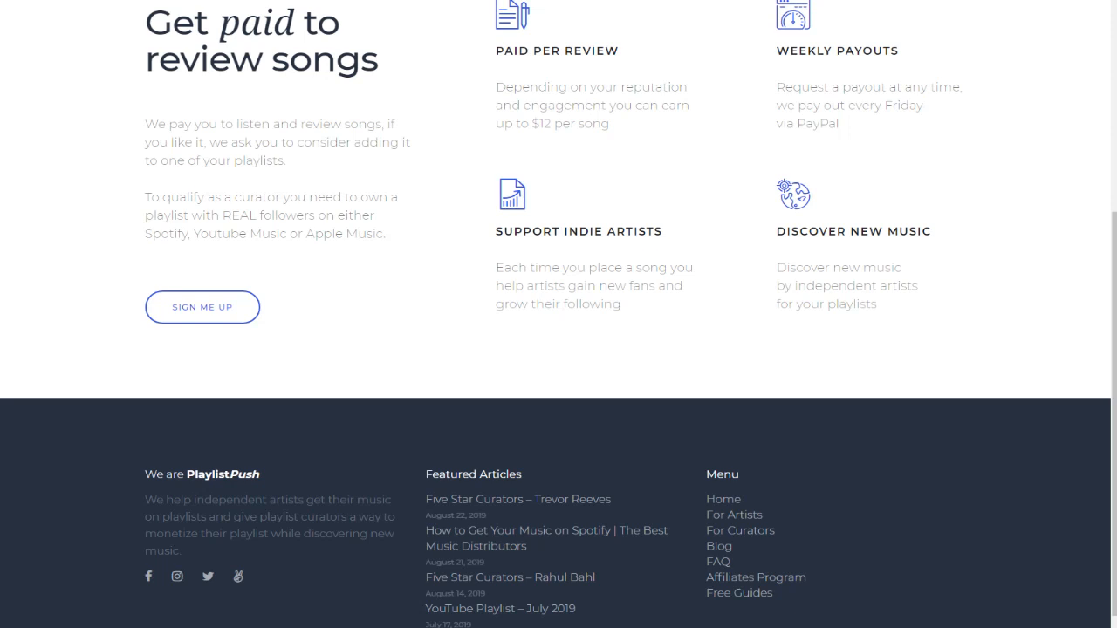
left_click_drag(146, 124, 293, 123)
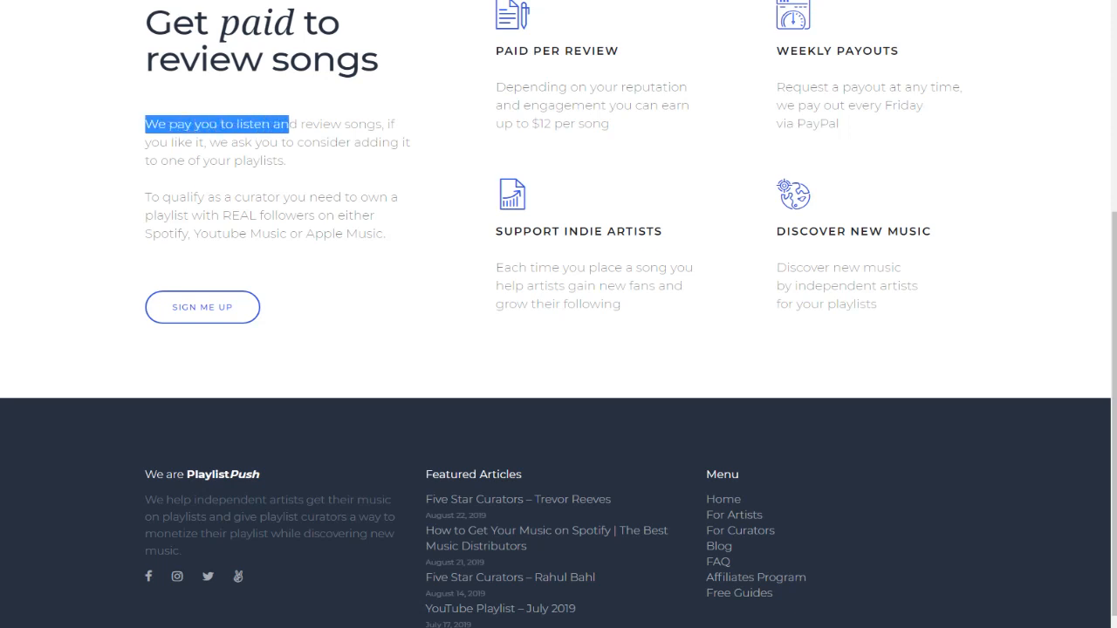
left_click_drag(279, 124, 401, 143)
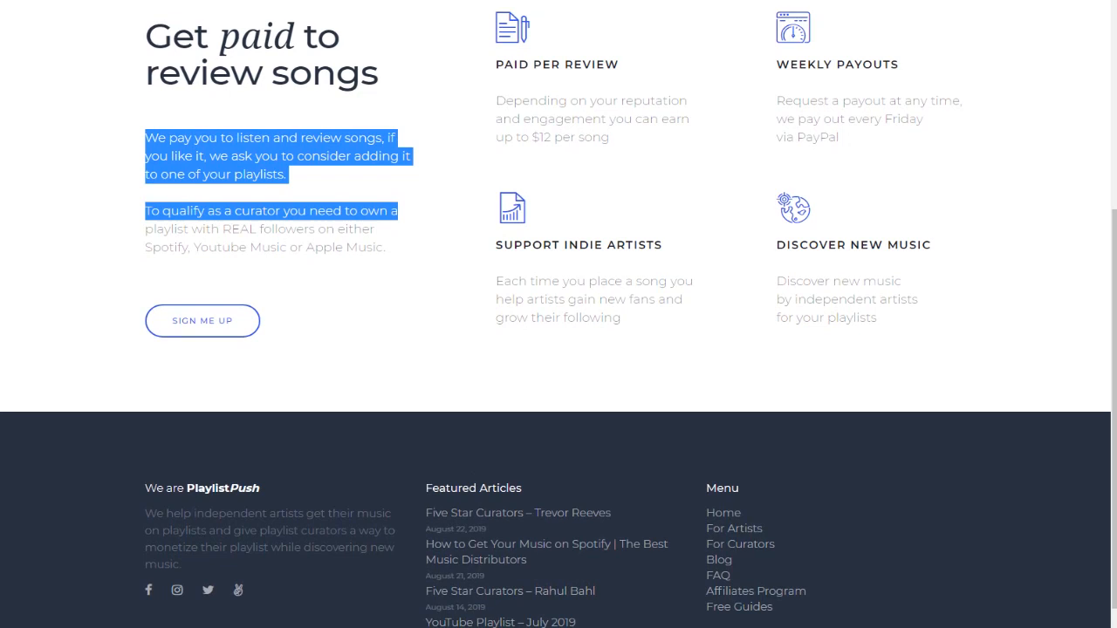
scroll("down", 3)
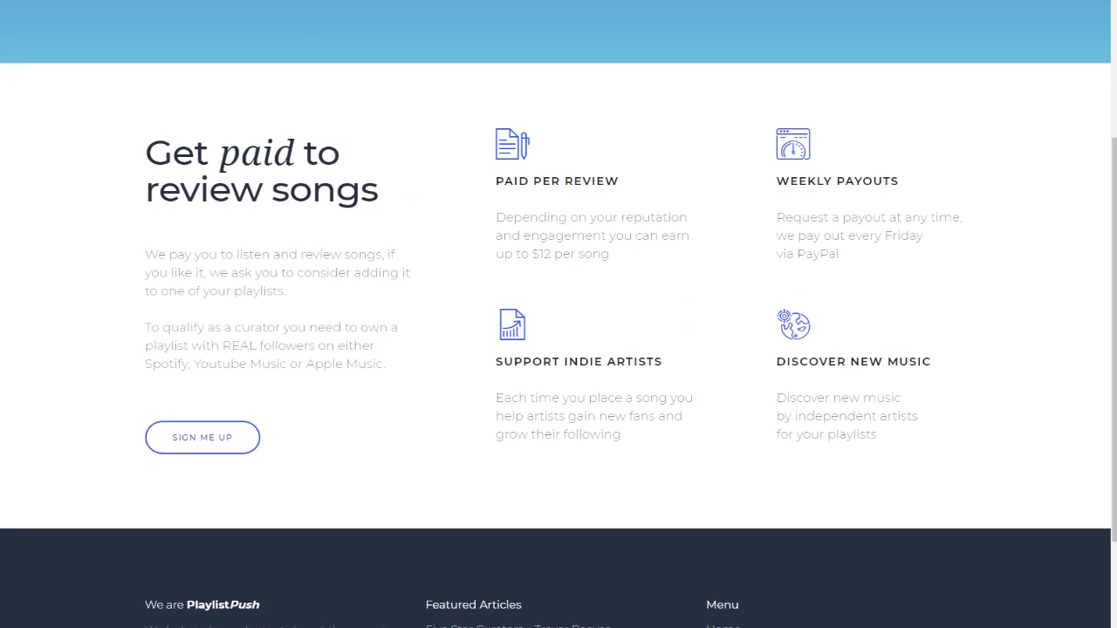
double_click(520, 216)
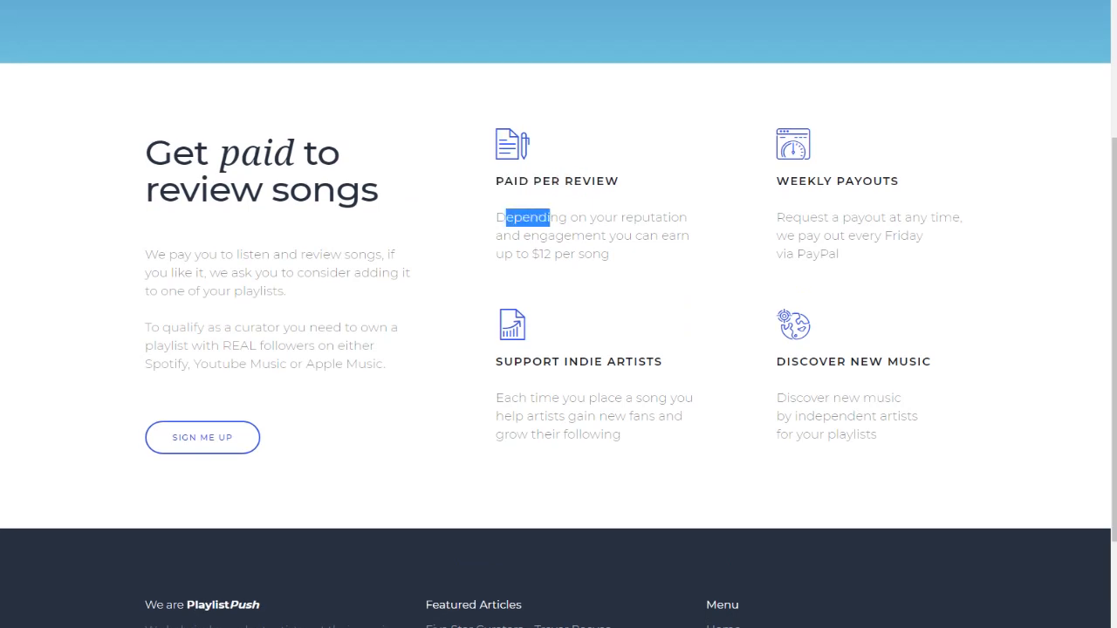
left_click_drag(496, 216, 595, 217)
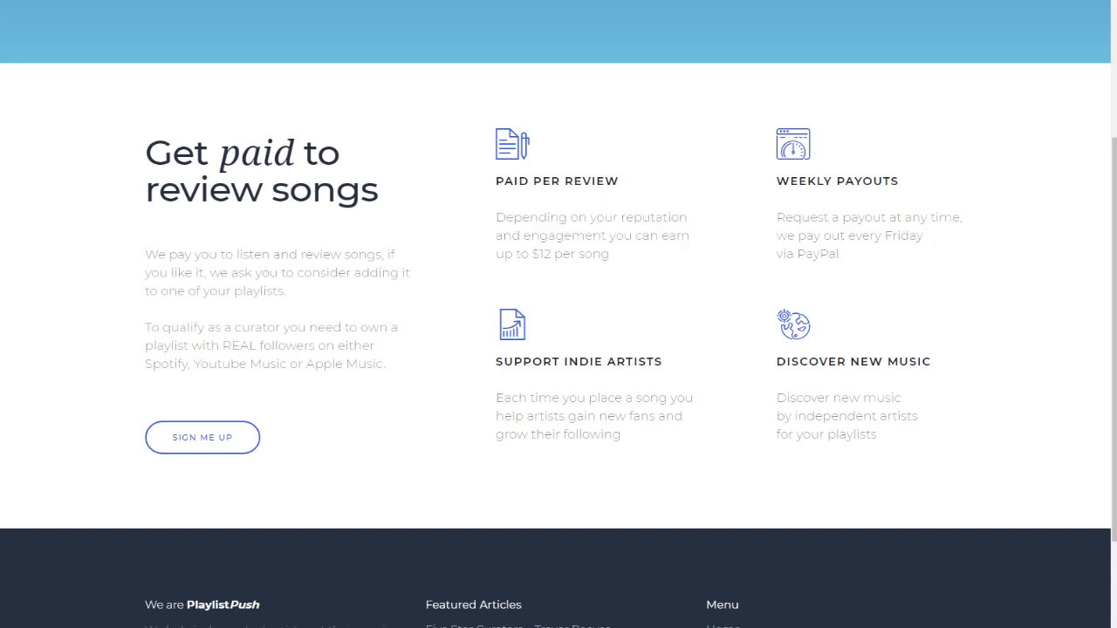
left_click_drag(778, 216, 876, 235)
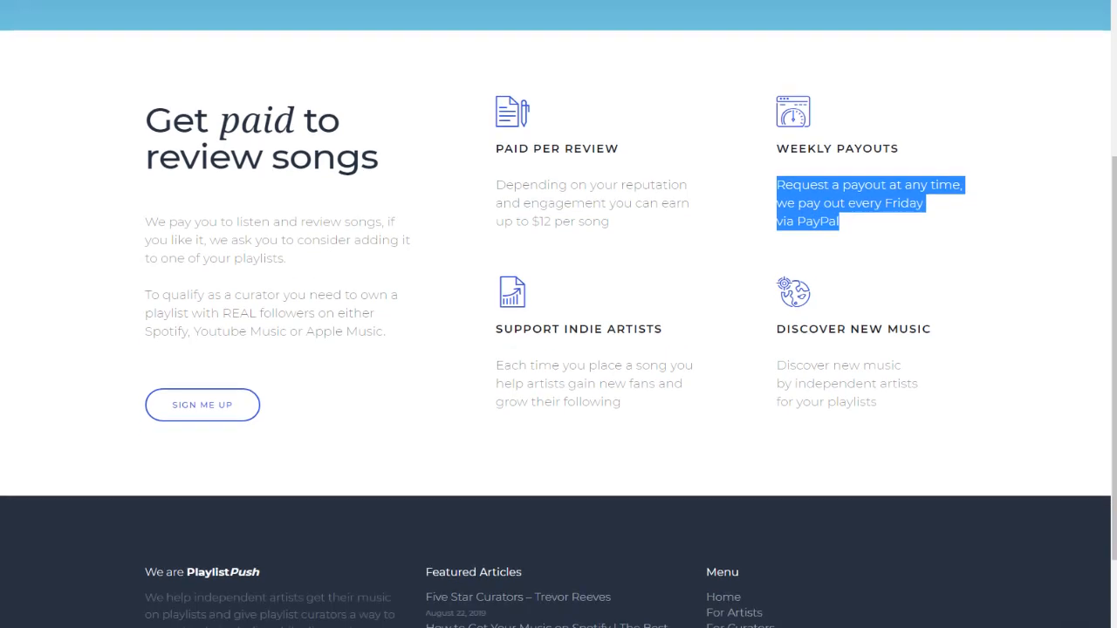
scroll("down", 3)
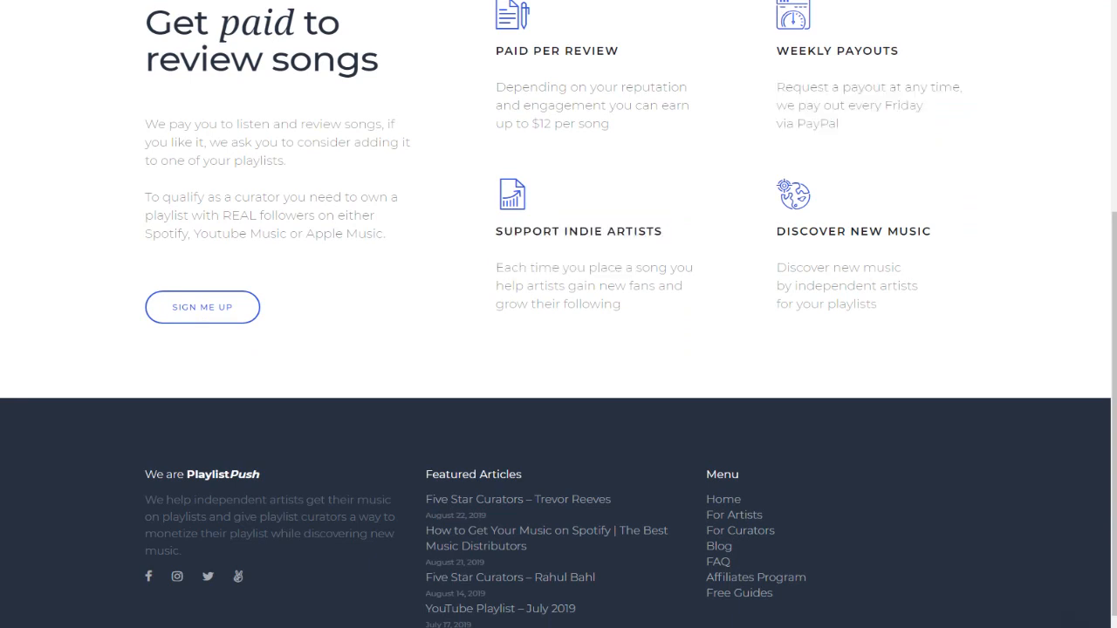
left_click_drag(496, 268, 641, 286)
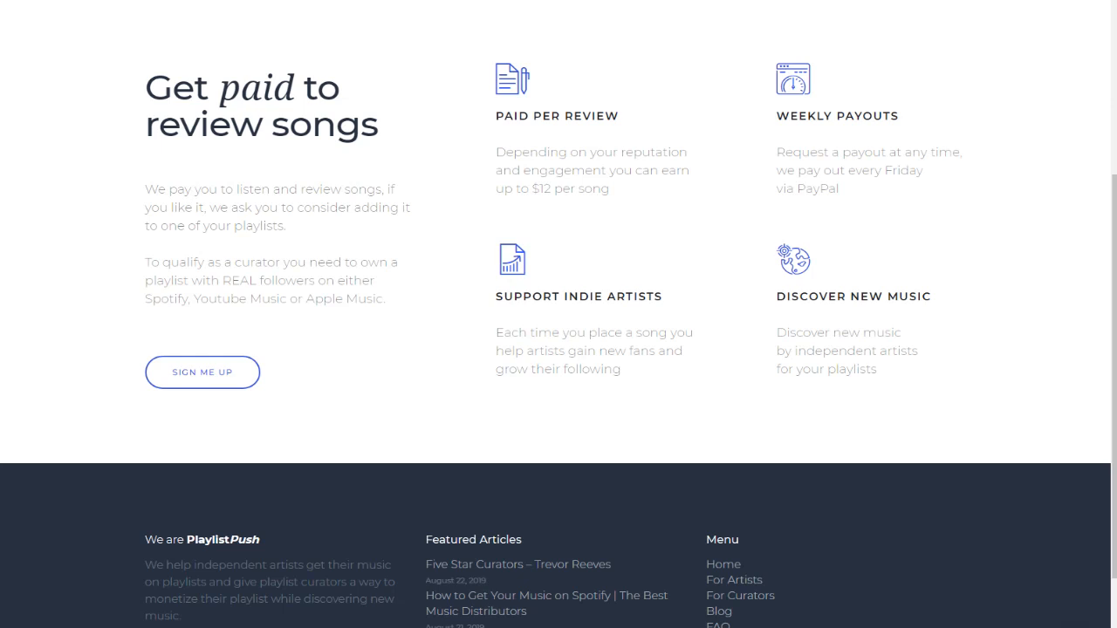
left_click(203, 372)
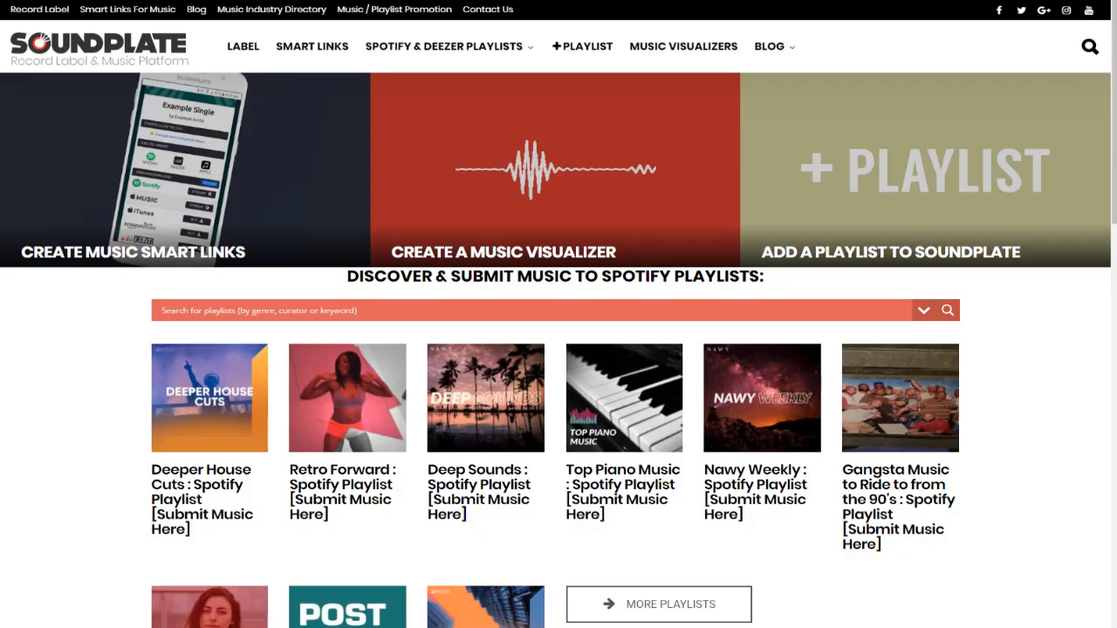
- Browse the Soundplate homepage and open its Next-Generation Music Smart Links page
scroll("down", 3)
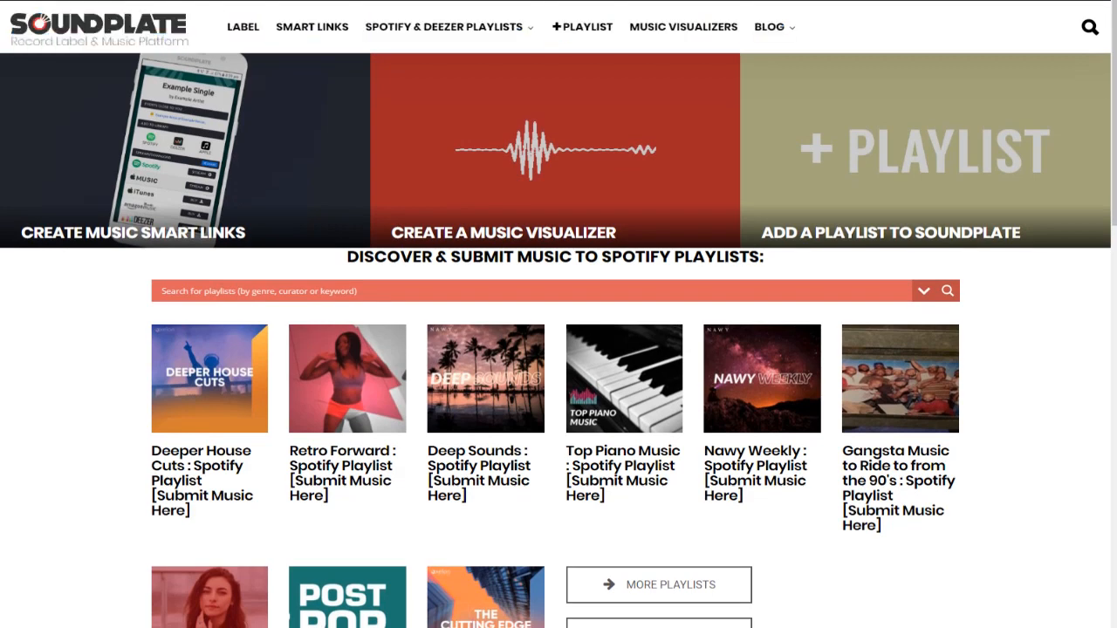
scroll("down", 3)
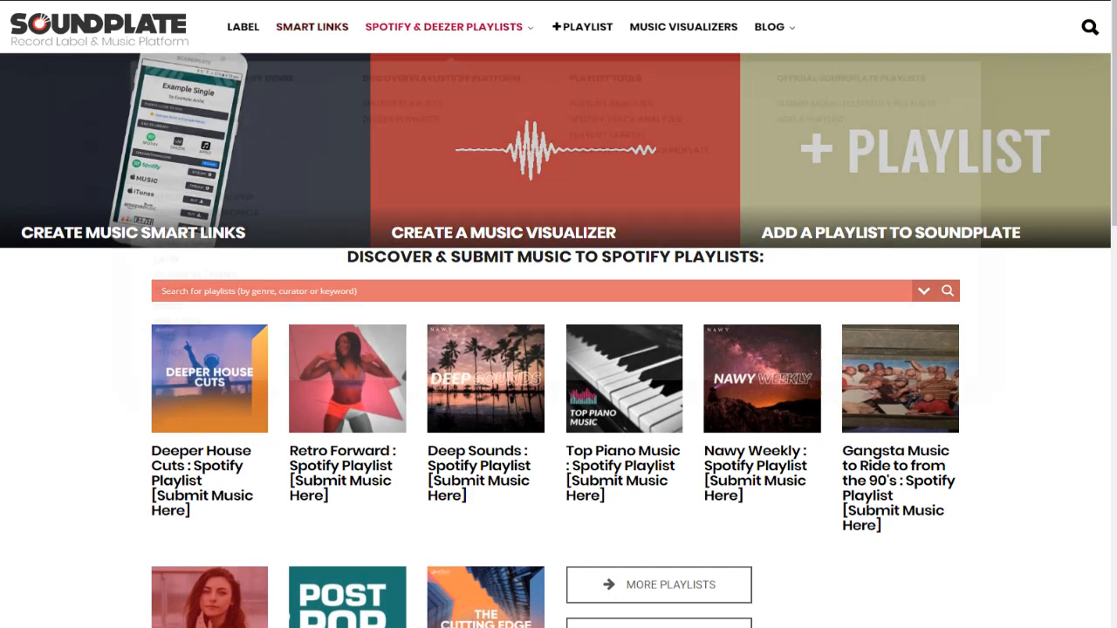
left_click(444, 26)
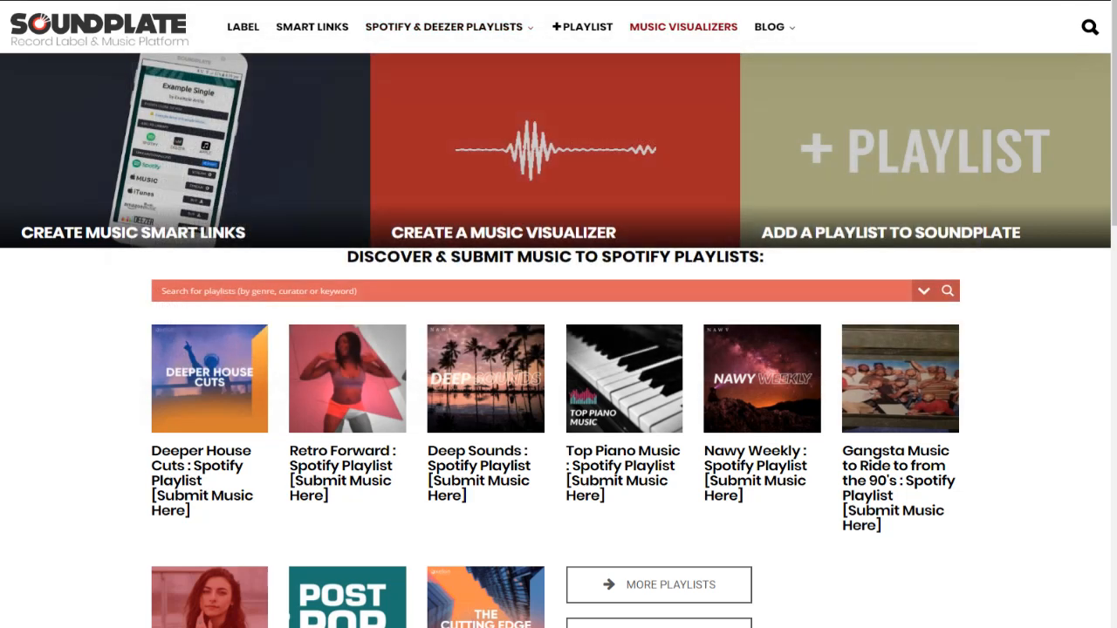
scroll("down", 3)
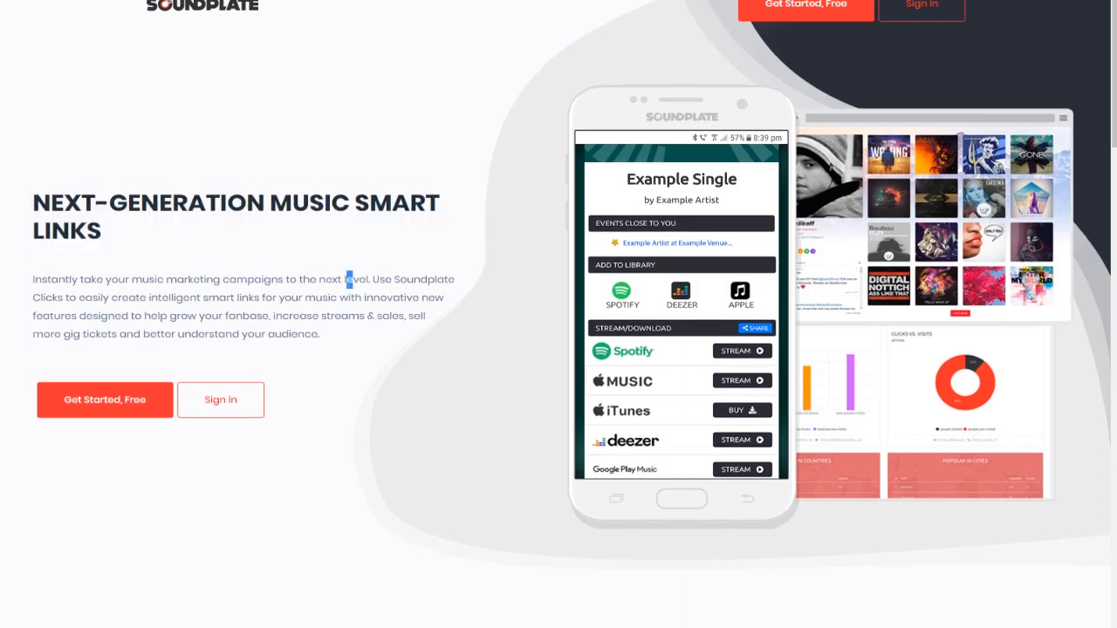
scroll("down", 3)
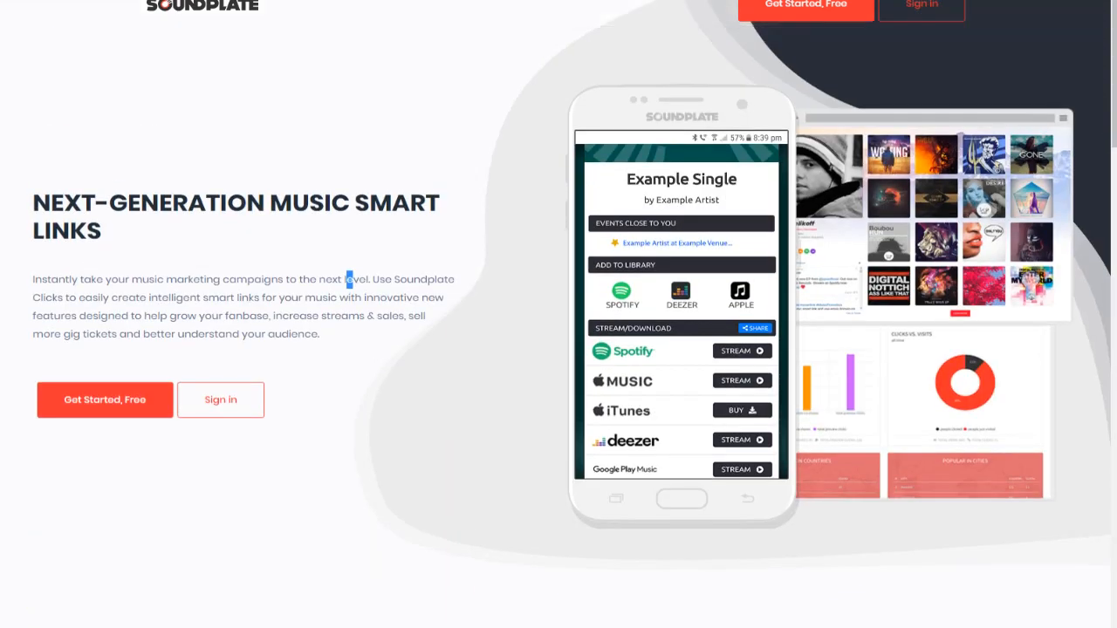
scroll("down", 3)
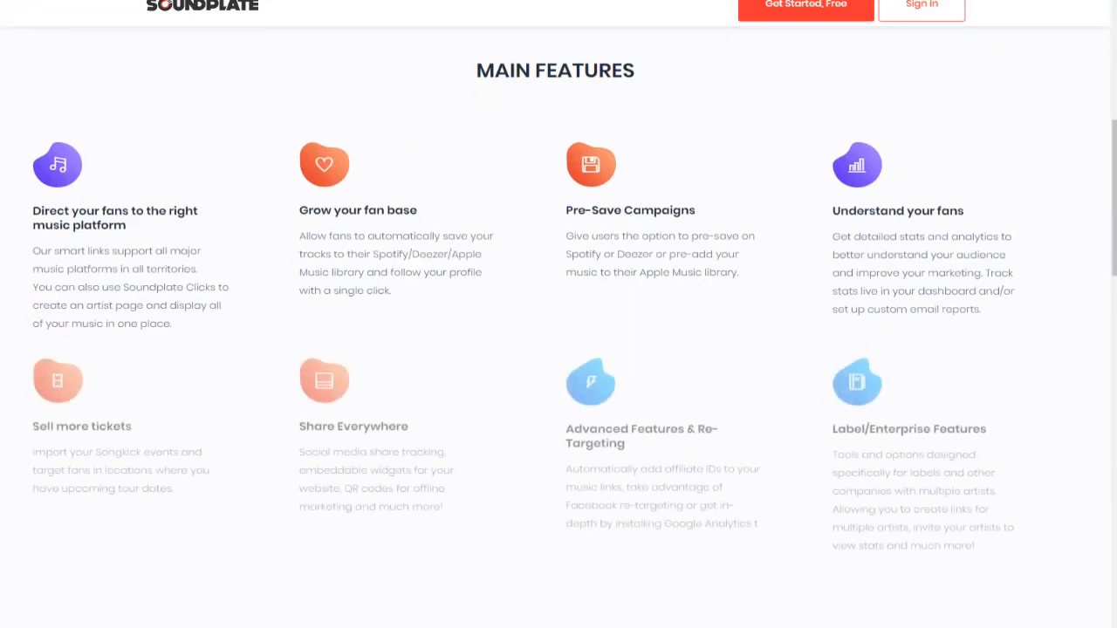
scroll("down", 3)
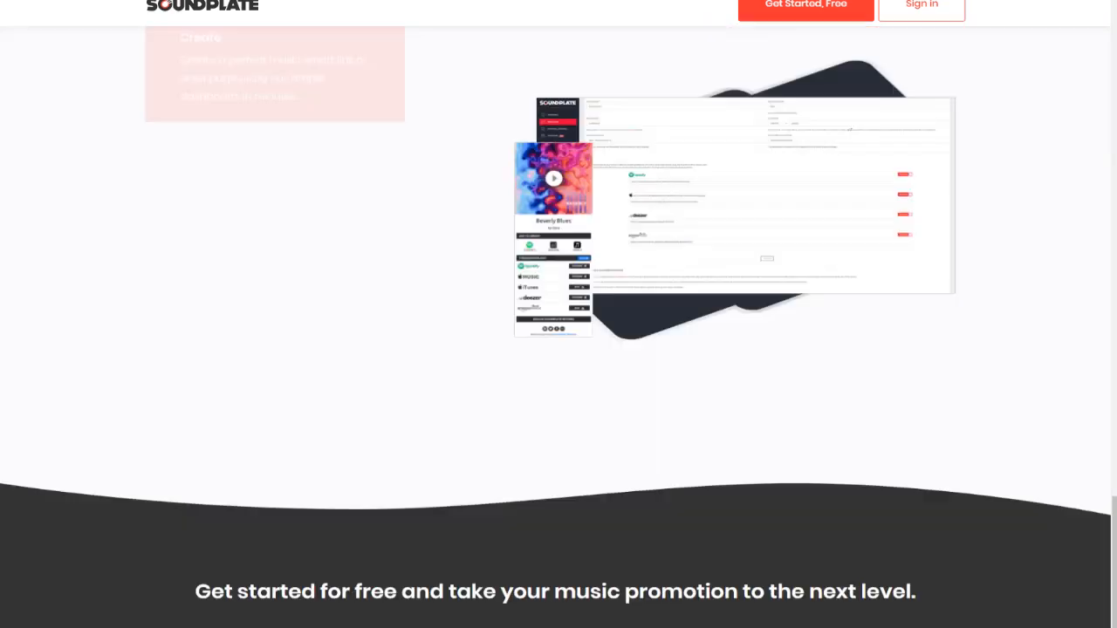
scroll("down", 3)
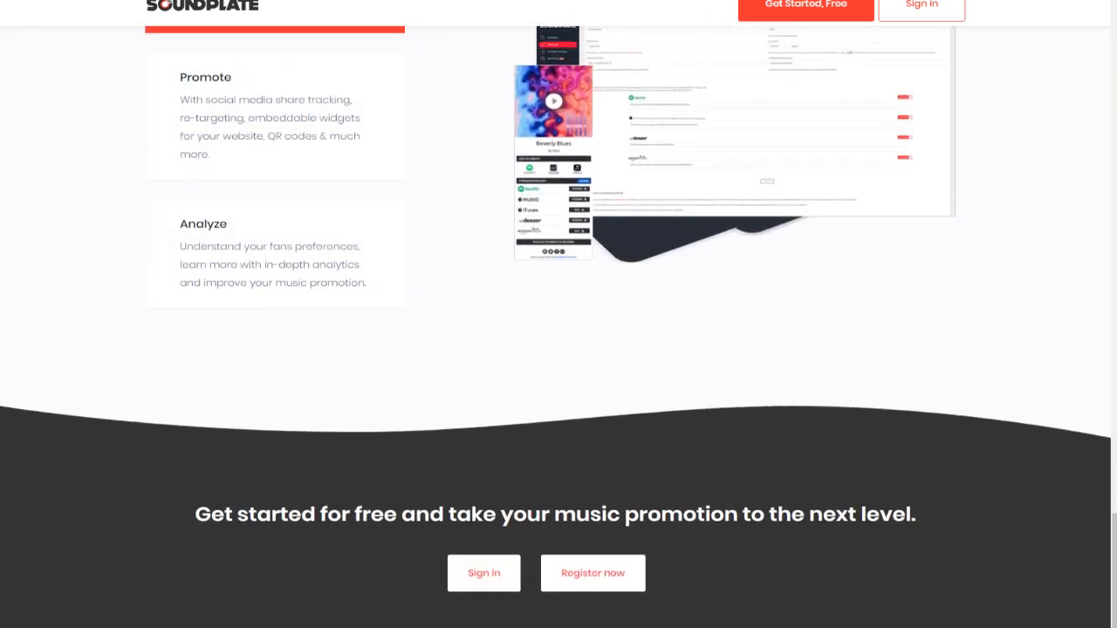
scroll("up", 3)
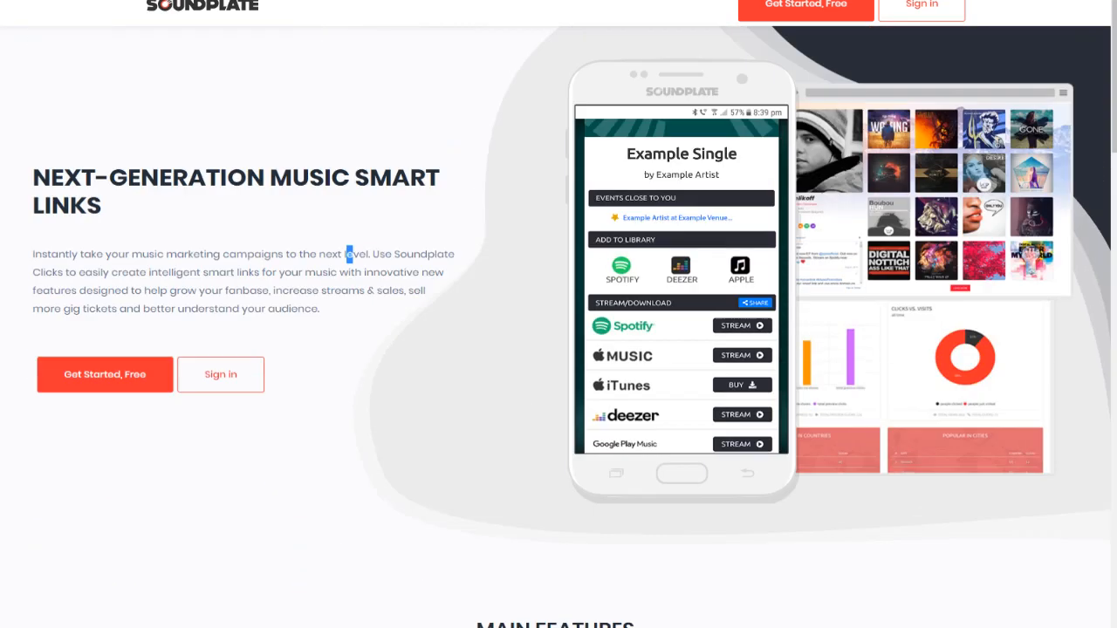
scroll("down", 3)
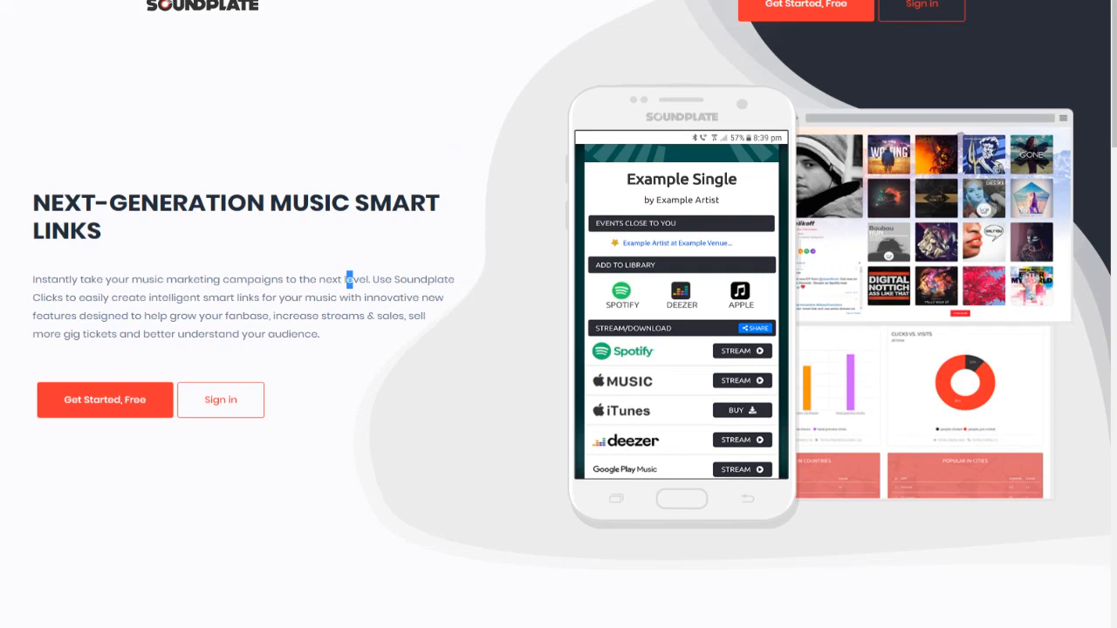